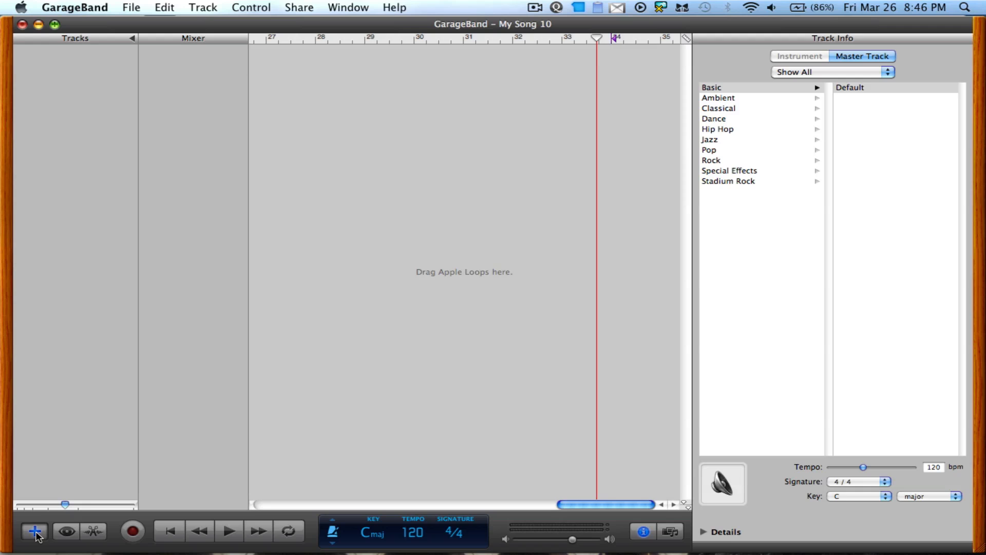
- Add a Real Instrument track to the empty song
click(34, 531)
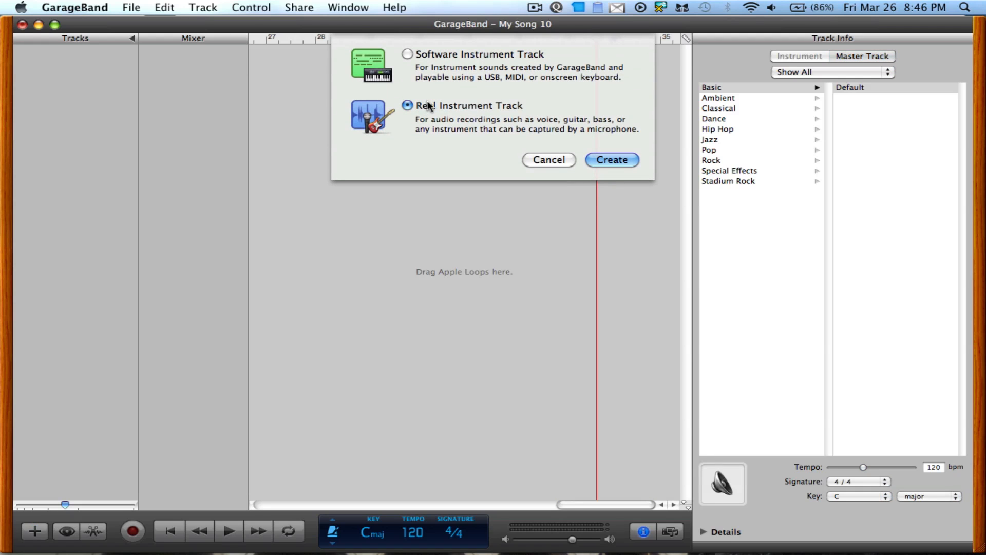
click(610, 159)
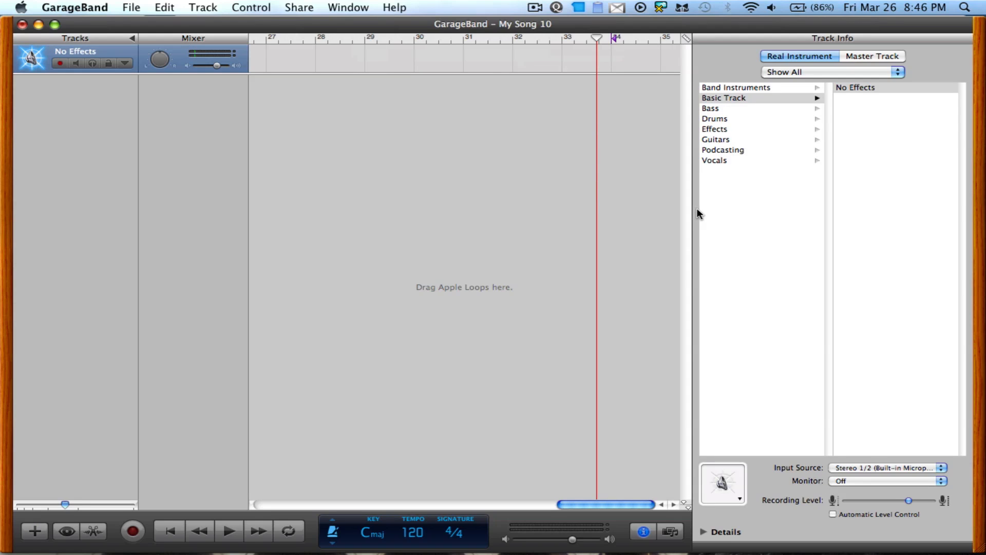
mouse_move(103, 549)
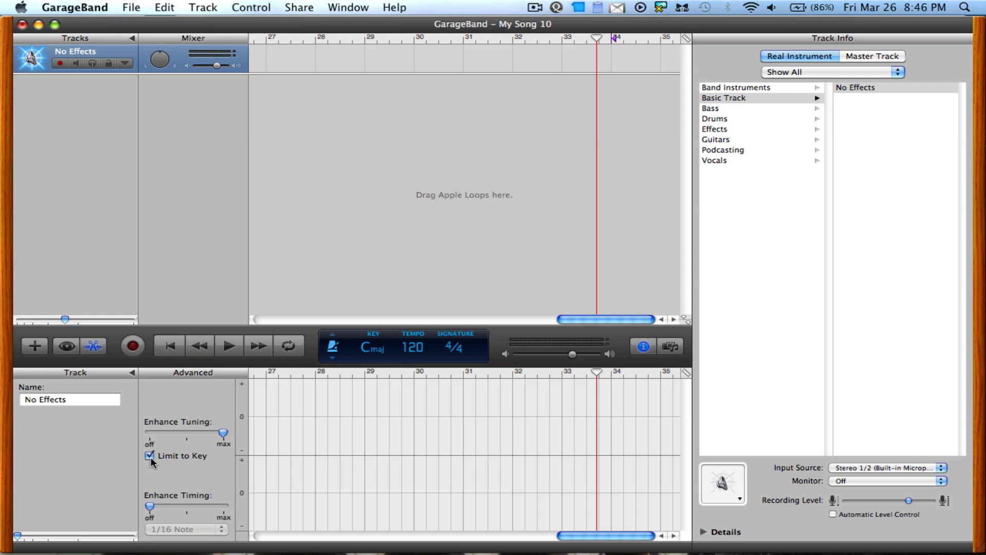
- Switch the LCD back to key and tempo and keep the song key at C major
click(332, 346)
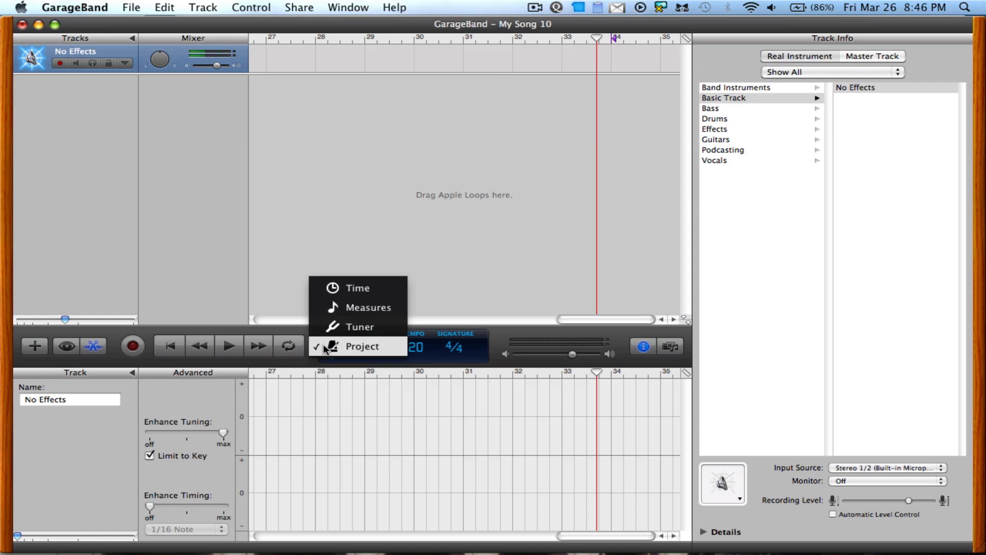
click(369, 307)
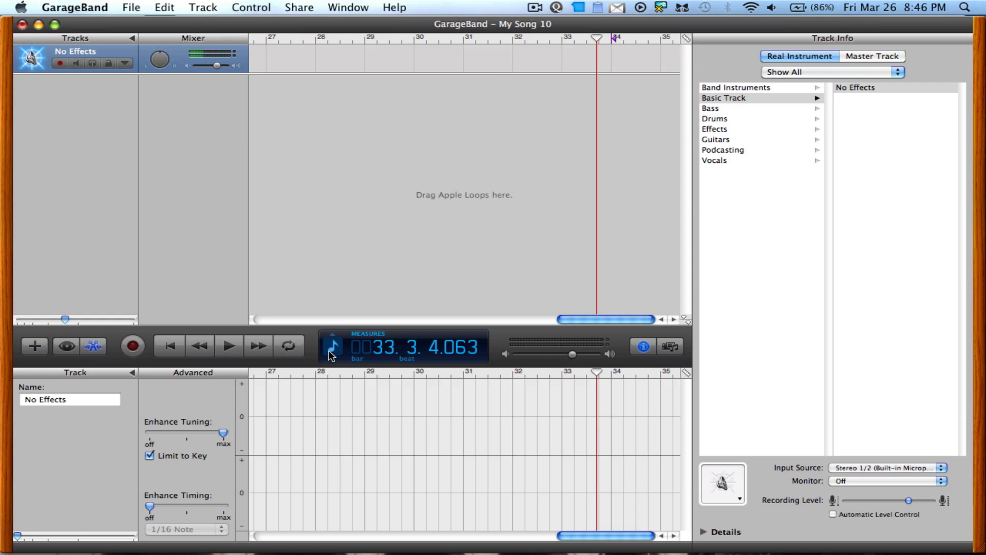
click(331, 346)
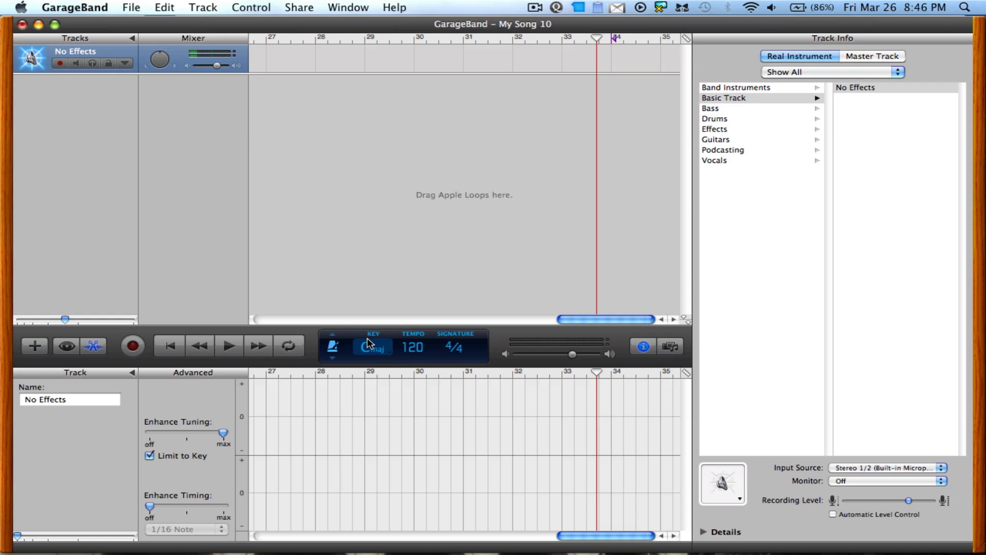
click(372, 347)
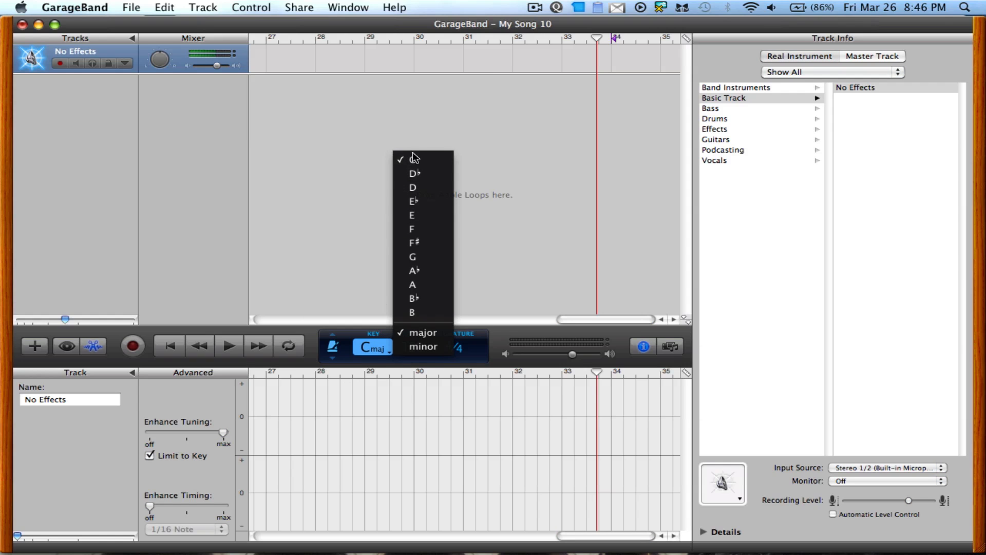
click(411, 158)
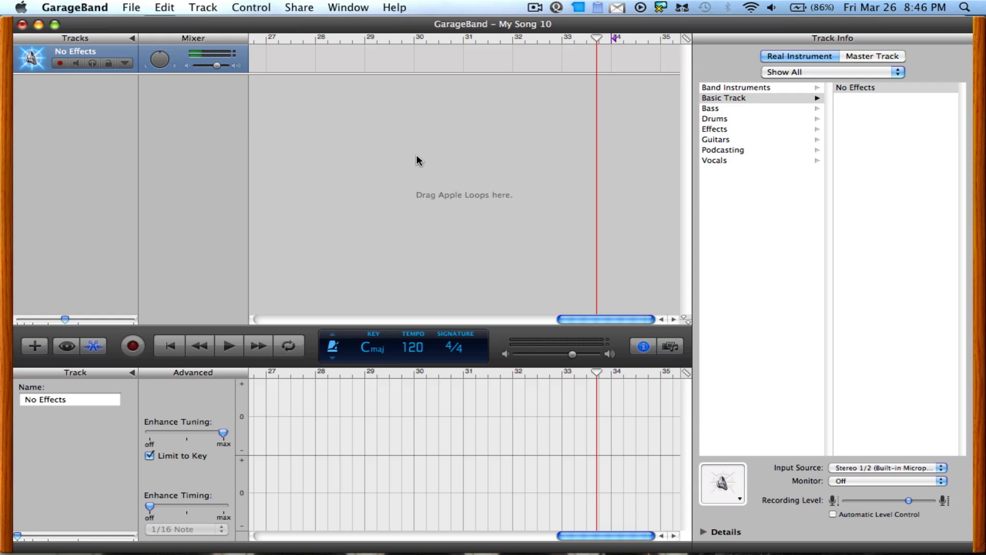
mouse_move(203, 409)
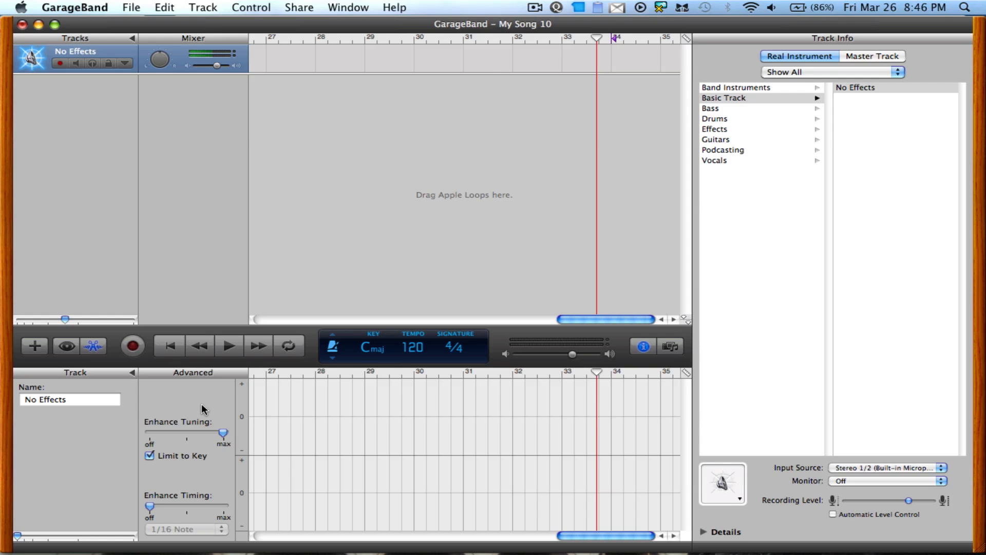
mouse_move(137, 362)
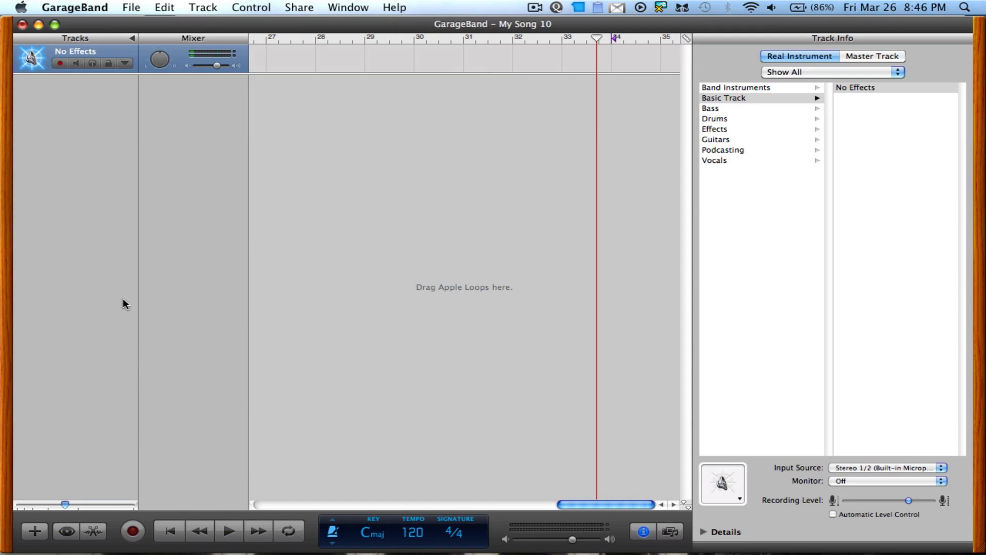
mouse_move(135, 357)
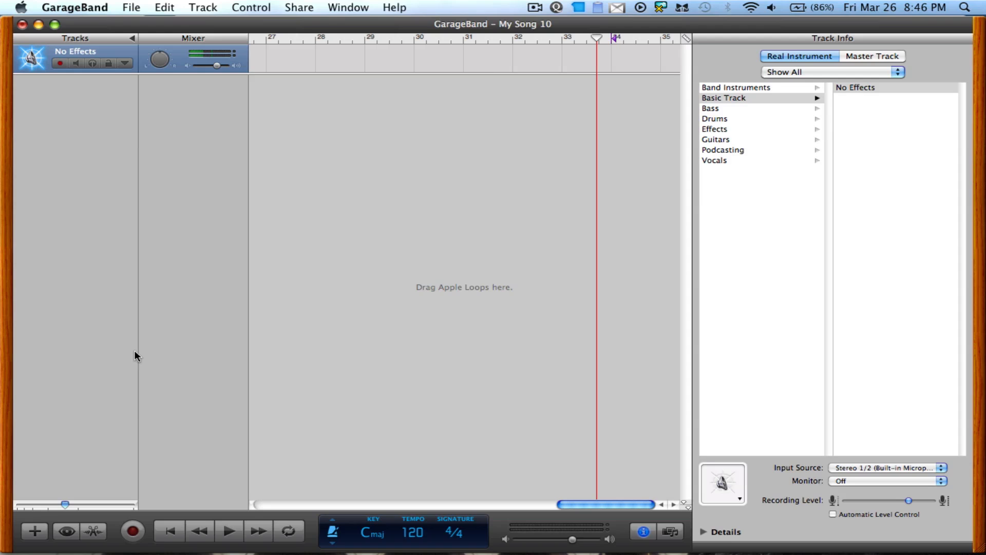
- Hide the track editor pane, leaving only the arrangement timeline
click(168, 531)
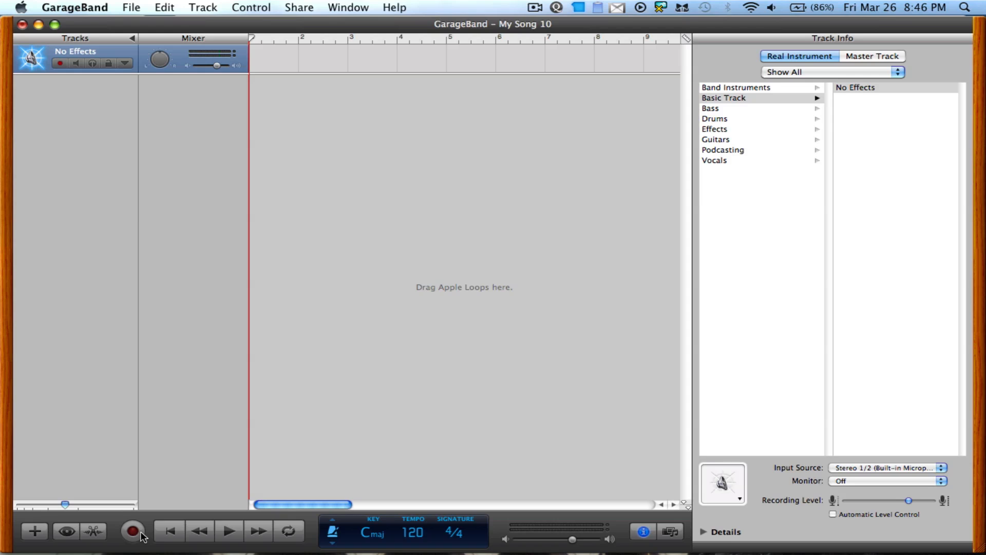
- Record the first vocal take from the start of the song
click(131, 530)
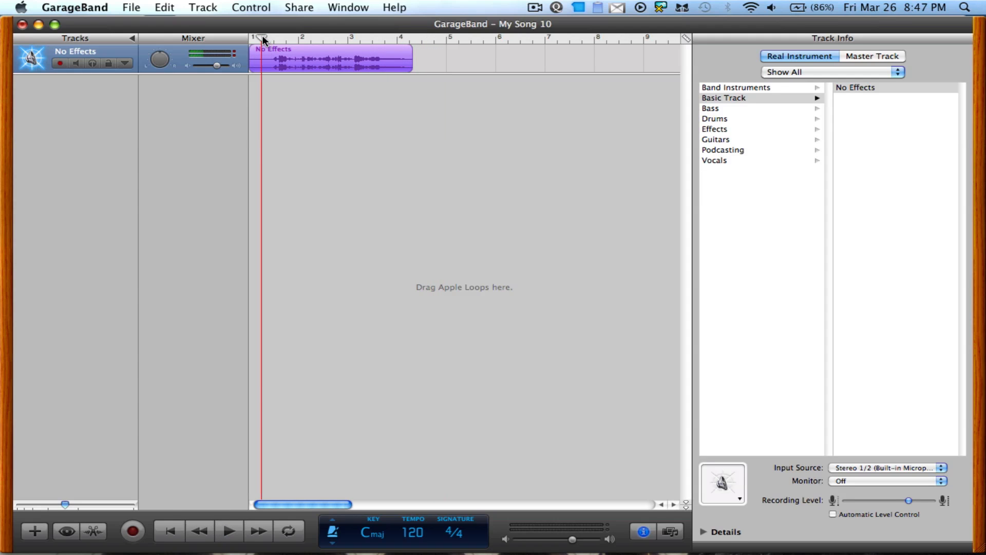
- Reset the playhead to bar 1 and play back the first vocal region
click(228, 530)
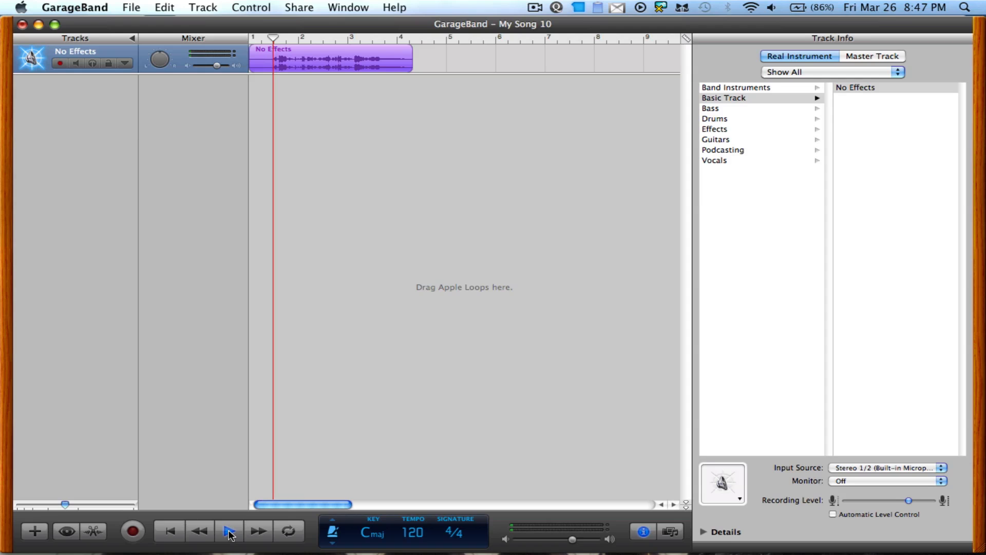
click(228, 531)
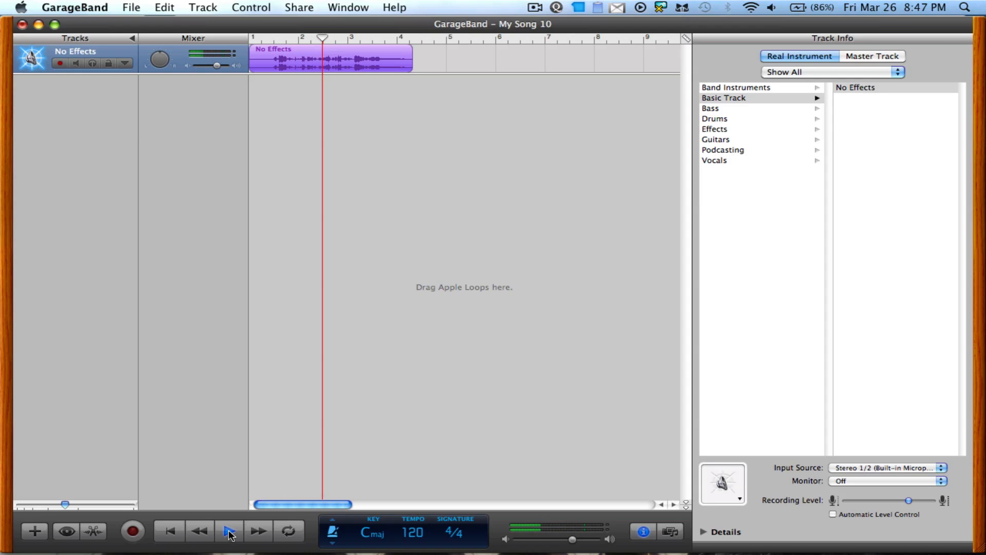
click(229, 531)
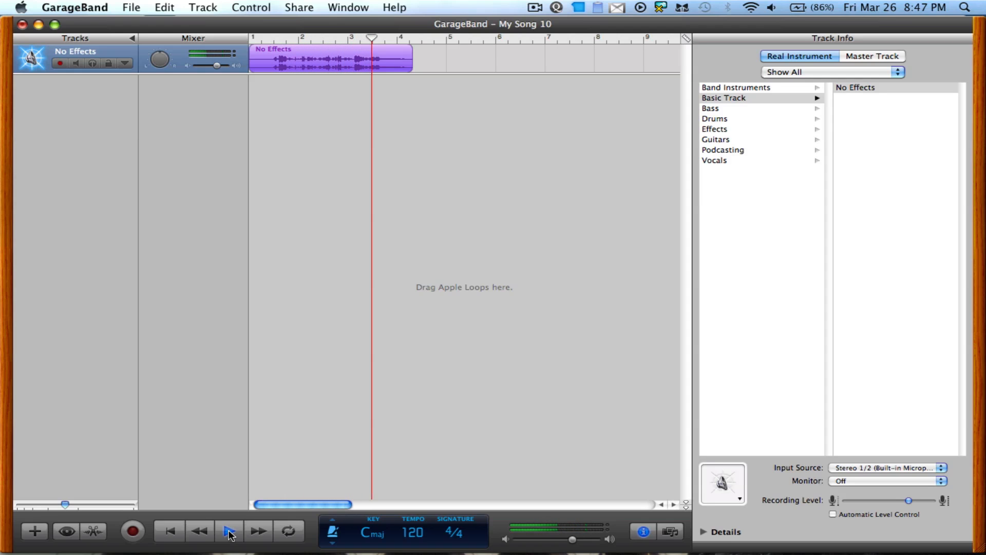
click(228, 530)
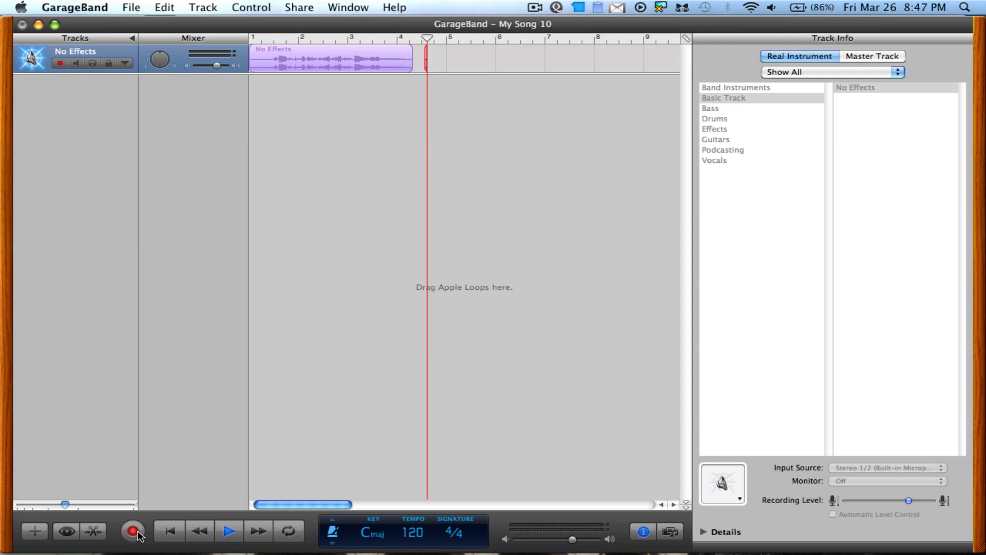
- Record the second vocal take after the first region, then stop recording
click(131, 530)
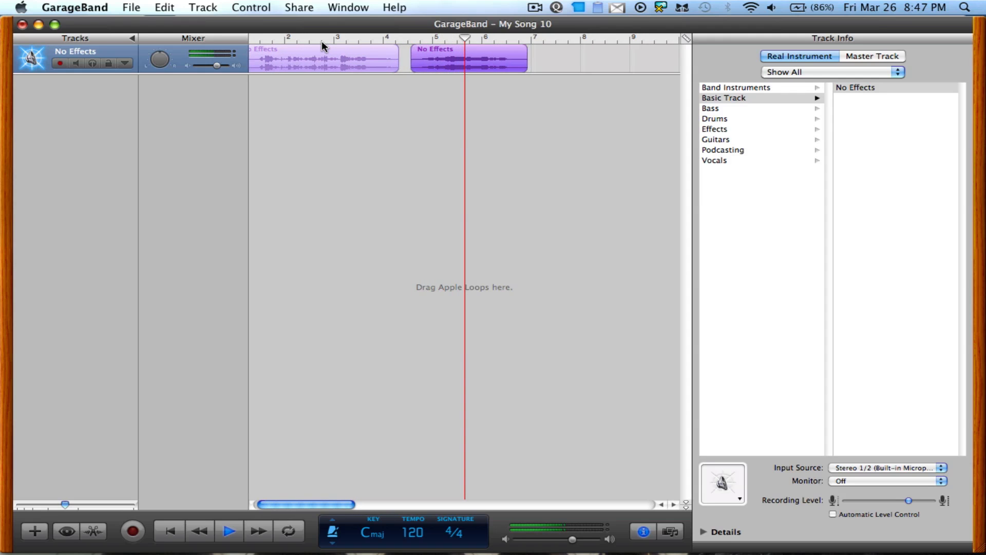
scroll(right, 3)
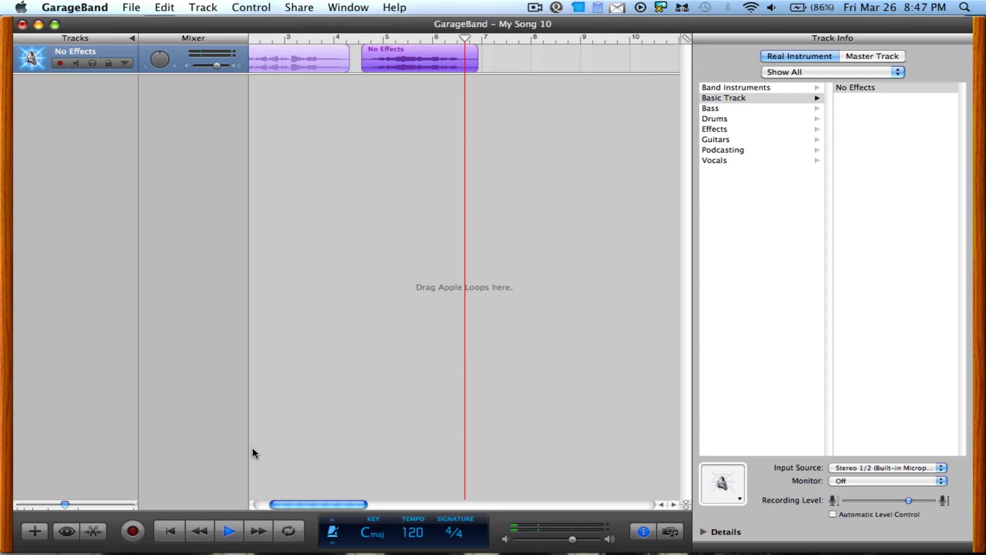
click(228, 531)
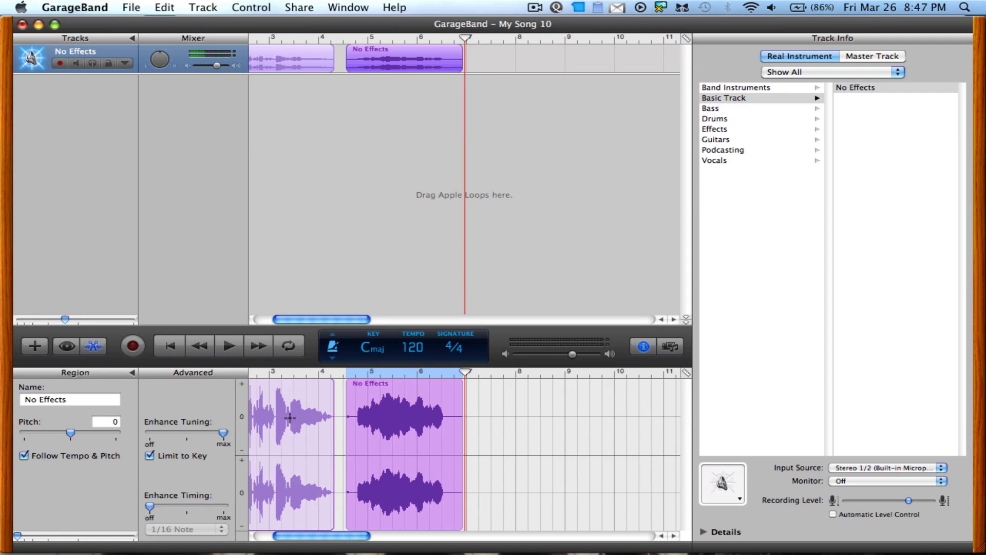
mouse_move(214, 411)
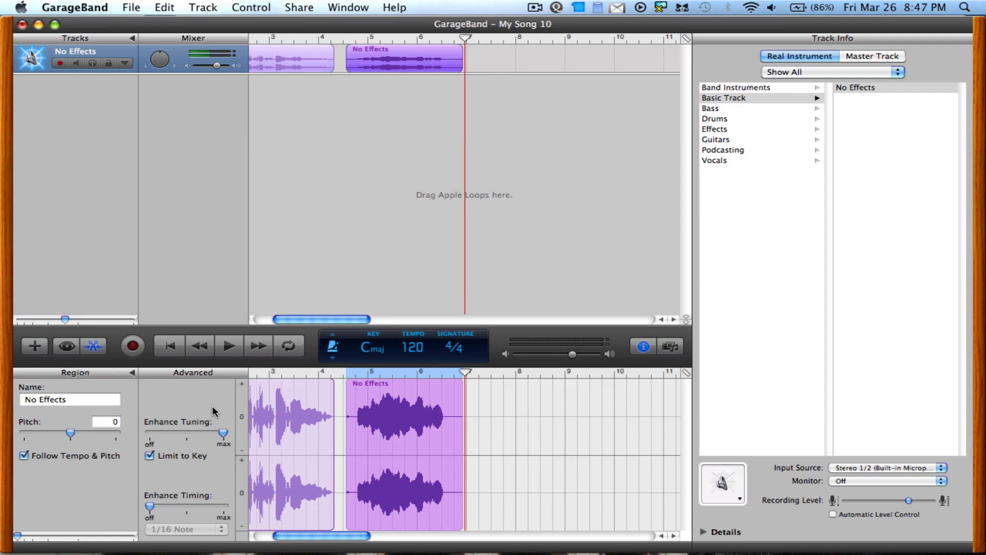